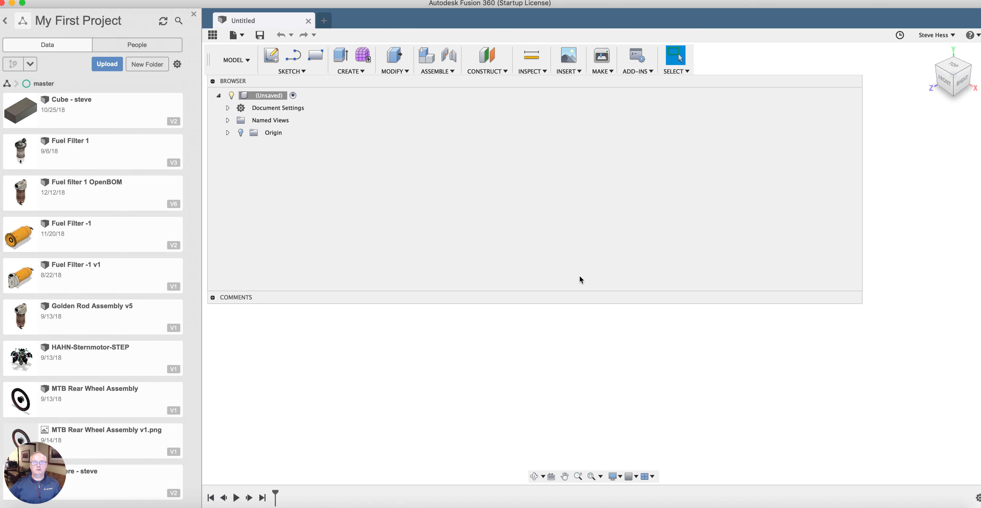
mouse_move(577, 274)
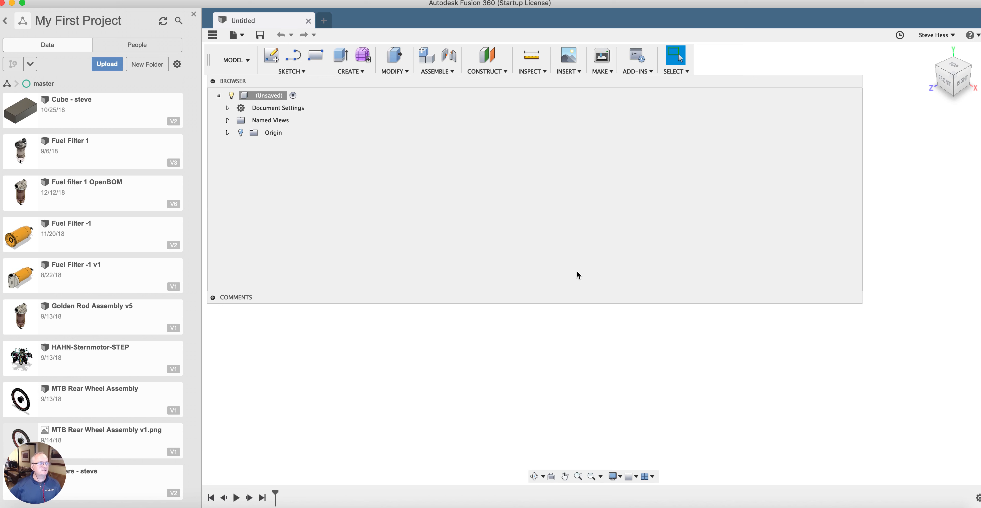
mouse_move(551, 243)
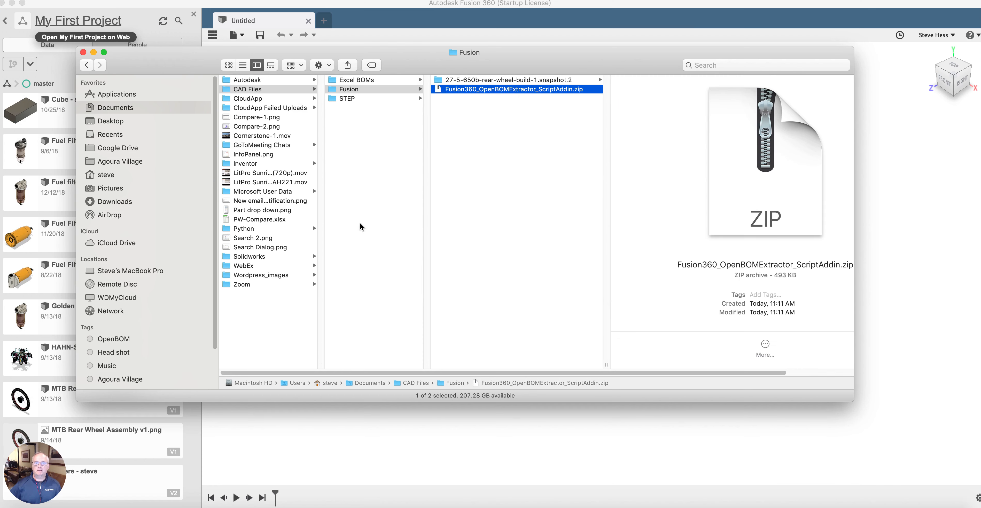
mouse_move(510, 94)
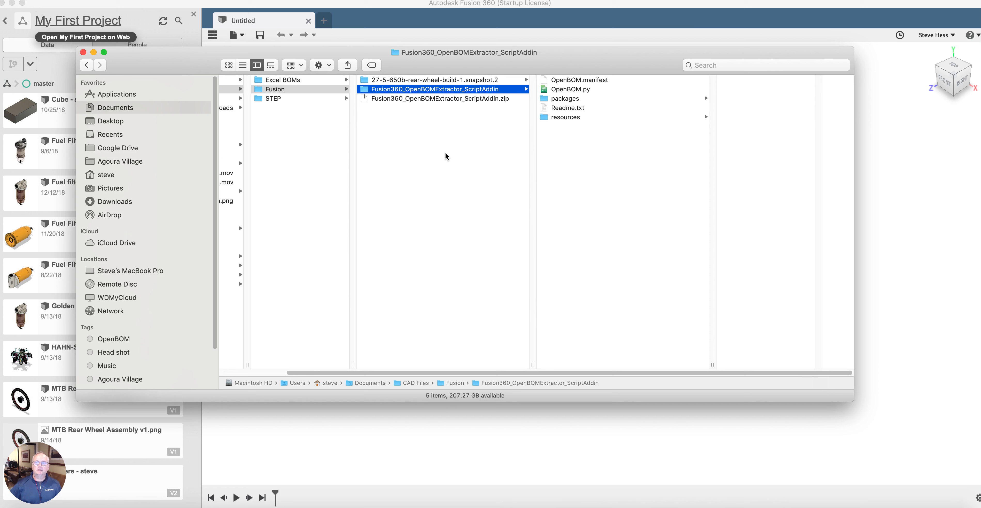
mouse_move(480, 147)
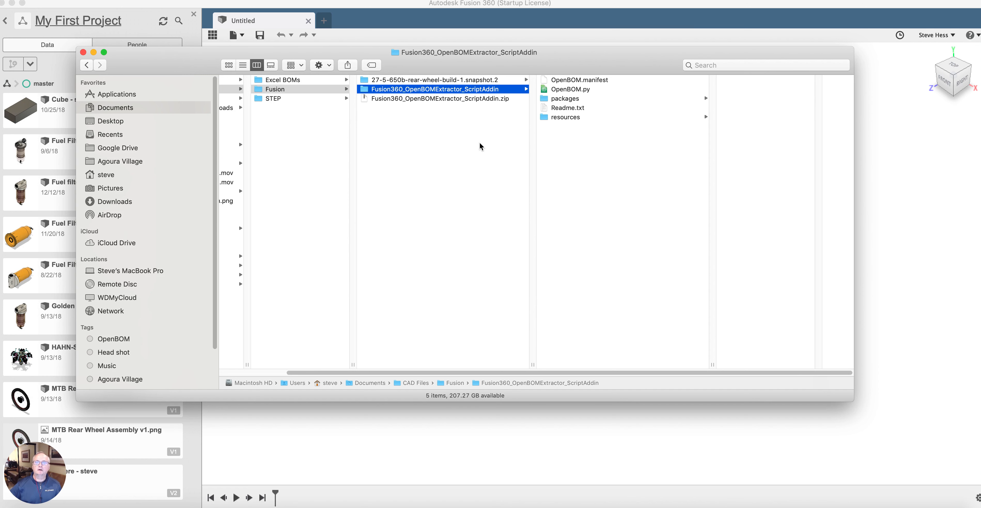
mouse_move(498, 75)
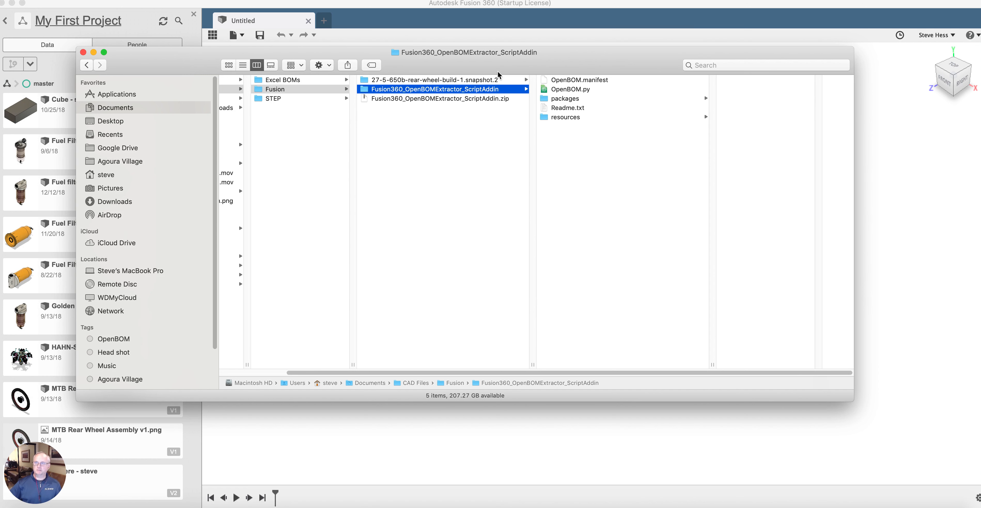
mouse_move(480, 73)
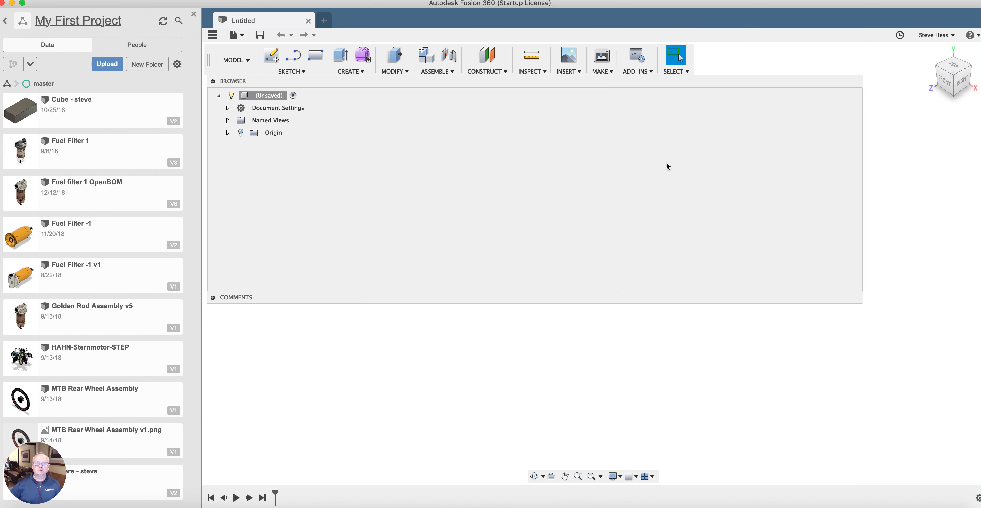
mouse_move(669, 101)
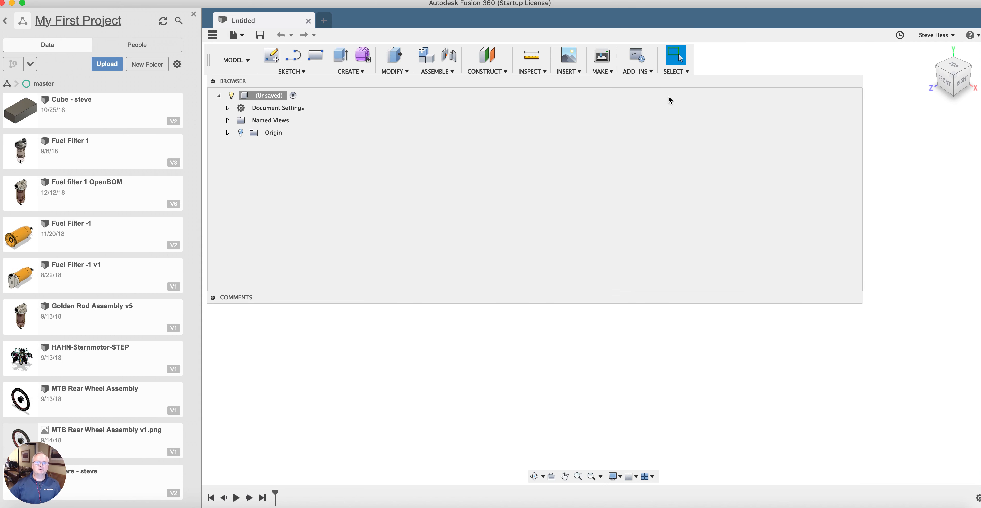
Step: Bring up the Scripts and Add-Ins manager from the Add-Ins menu
click(635, 60)
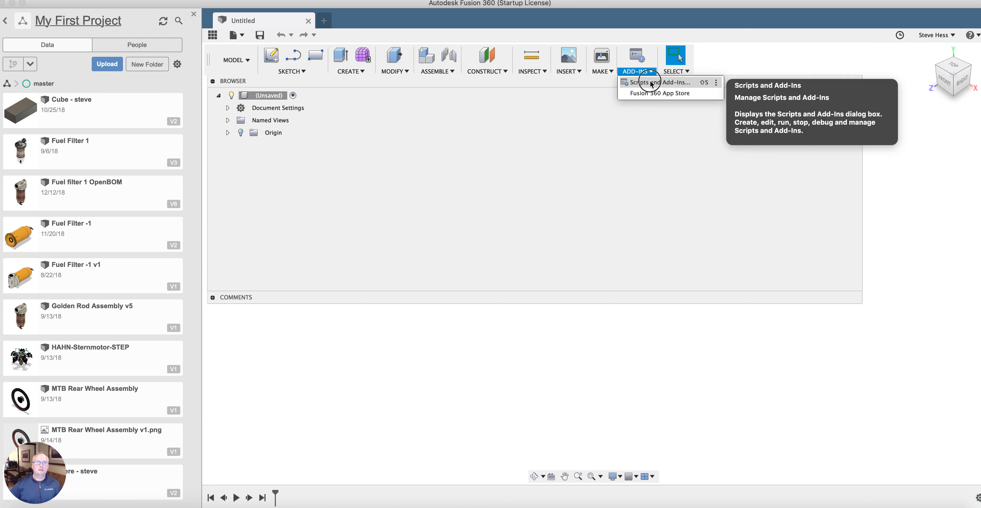
click(657, 82)
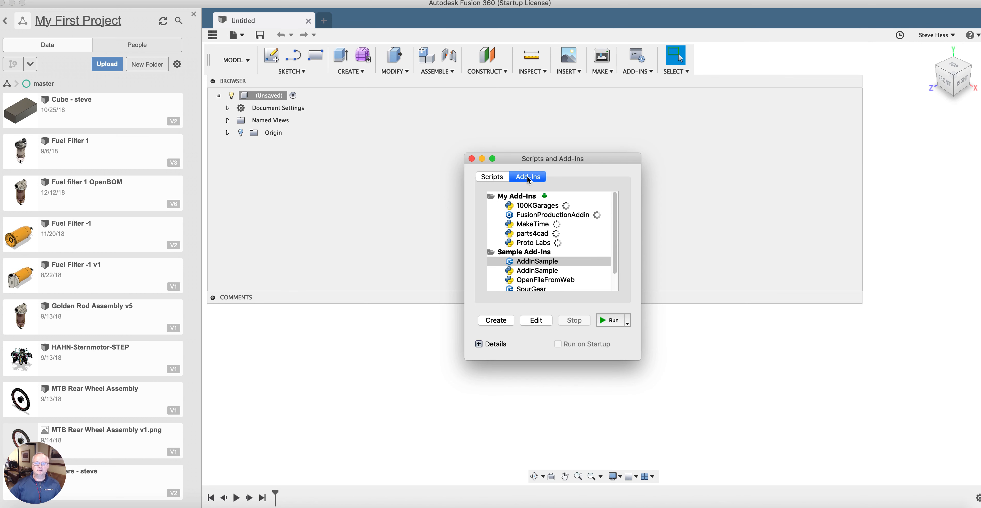
mouse_move(548, 202)
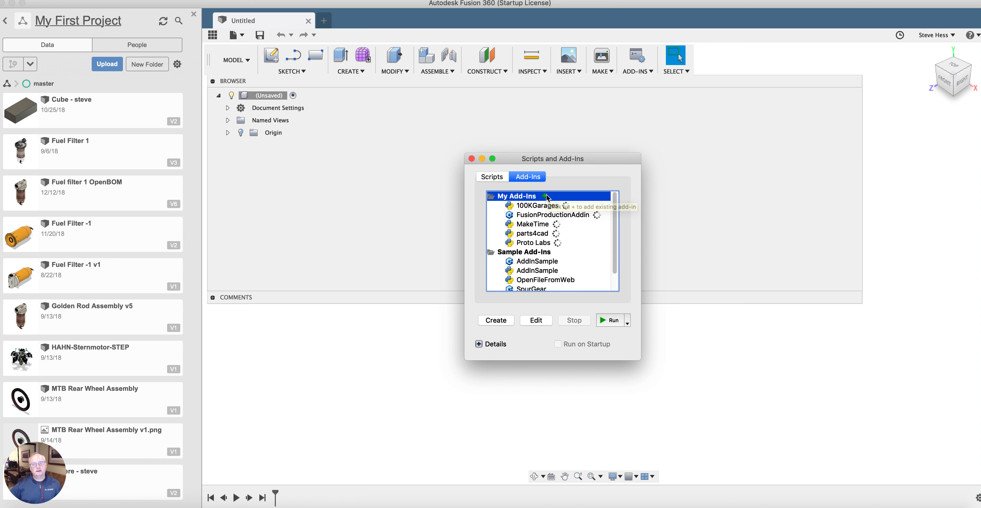
Step: Add the Fusion360_OpenBOMExtractor_ScriptAddin folder from Documents > CAD Files > Fusion to My Add-Ins
click(564, 207)
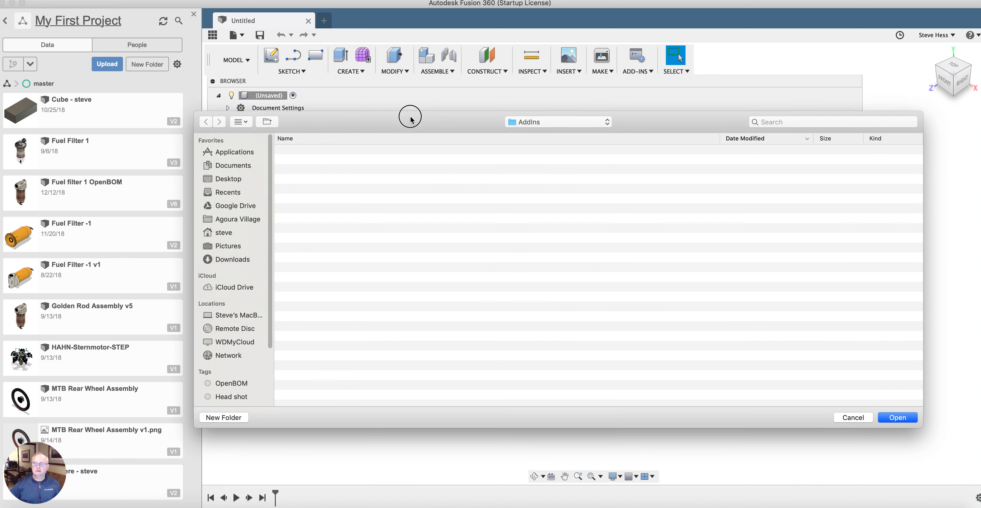
click(225, 166)
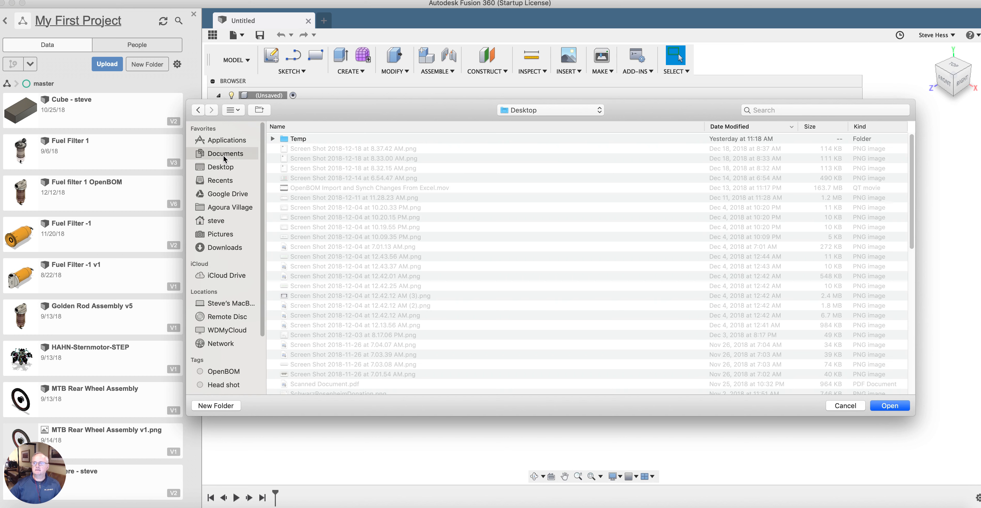
click(224, 154)
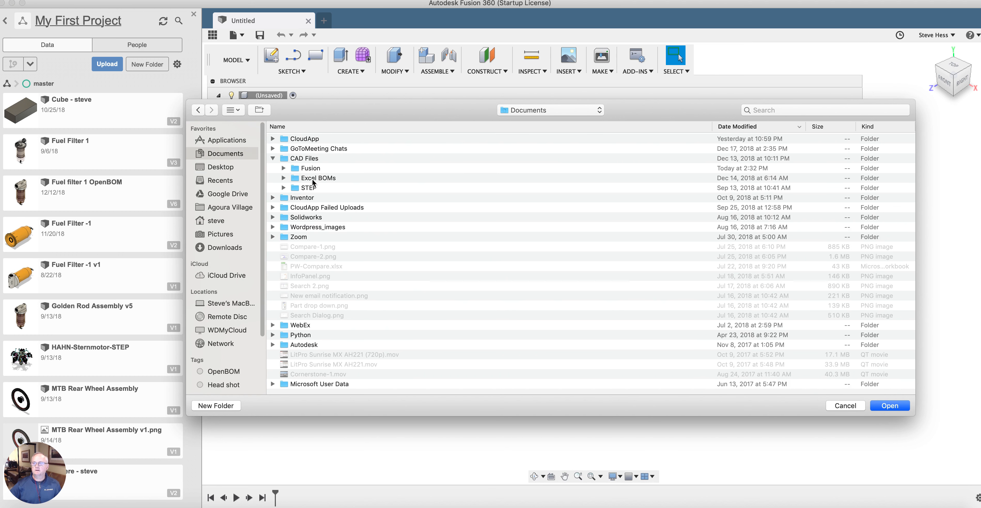
double_click(309, 168)
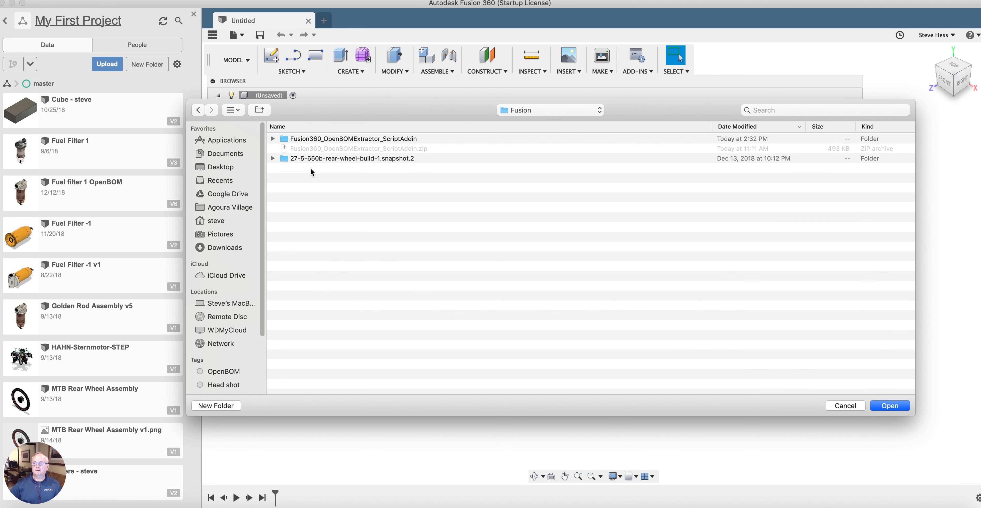
mouse_move(349, 145)
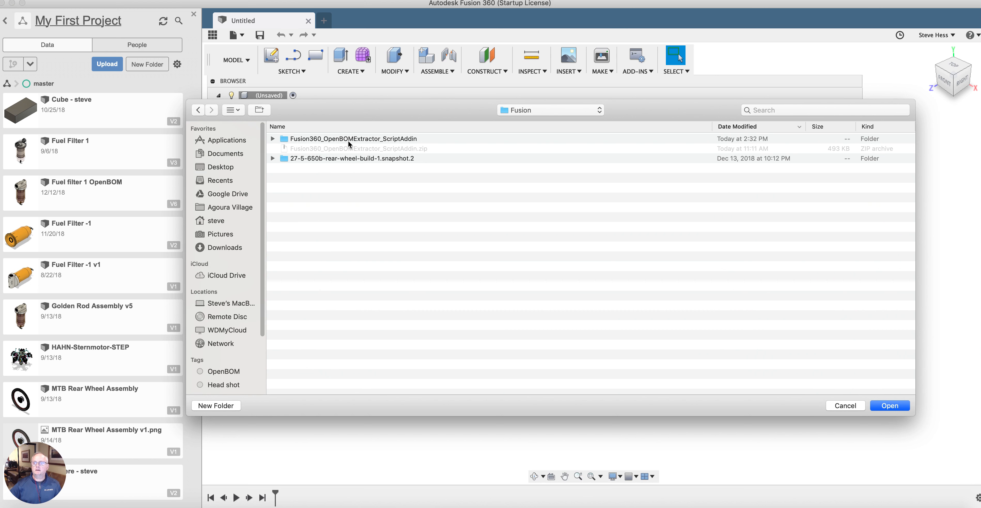
double_click(354, 139)
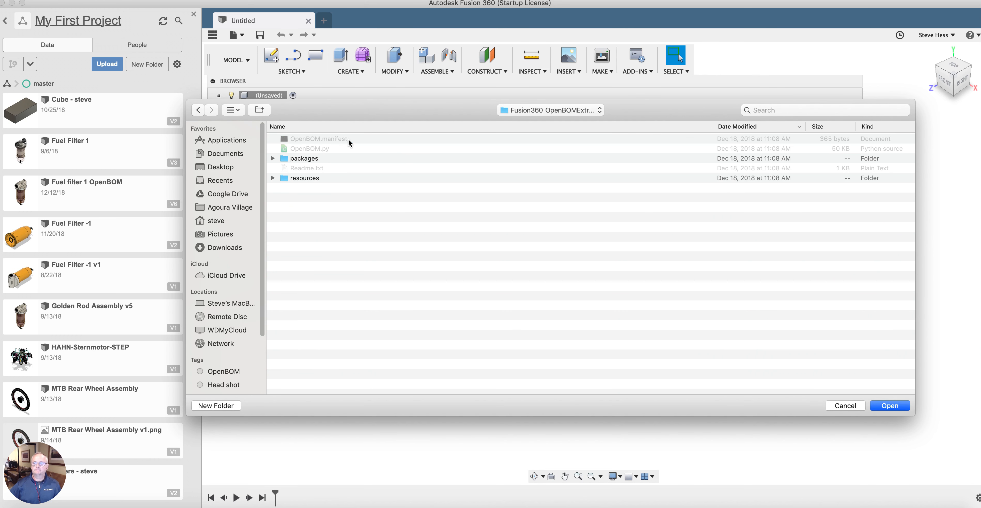
mouse_move(889, 405)
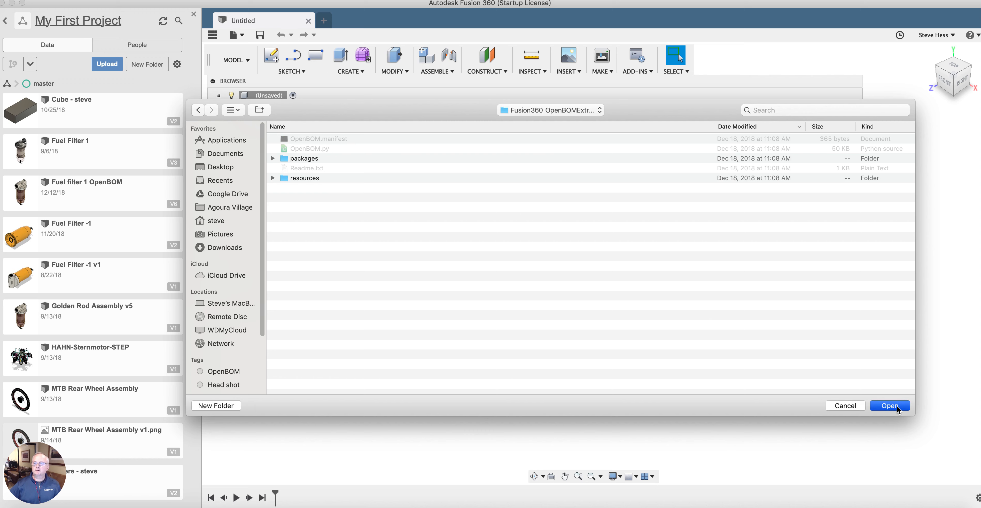
click(889, 405)
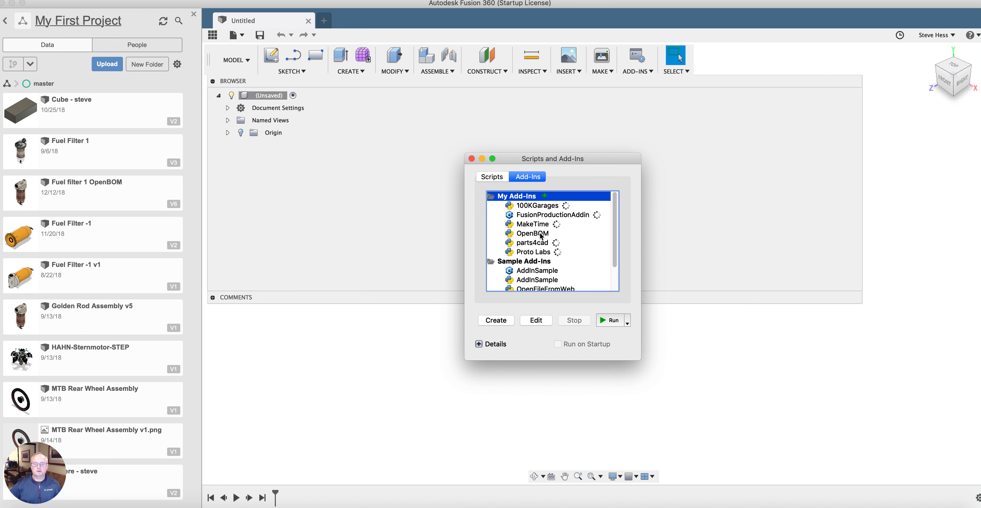
Step: Select the newly added OpenBOM add-in so it can be run
click(531, 233)
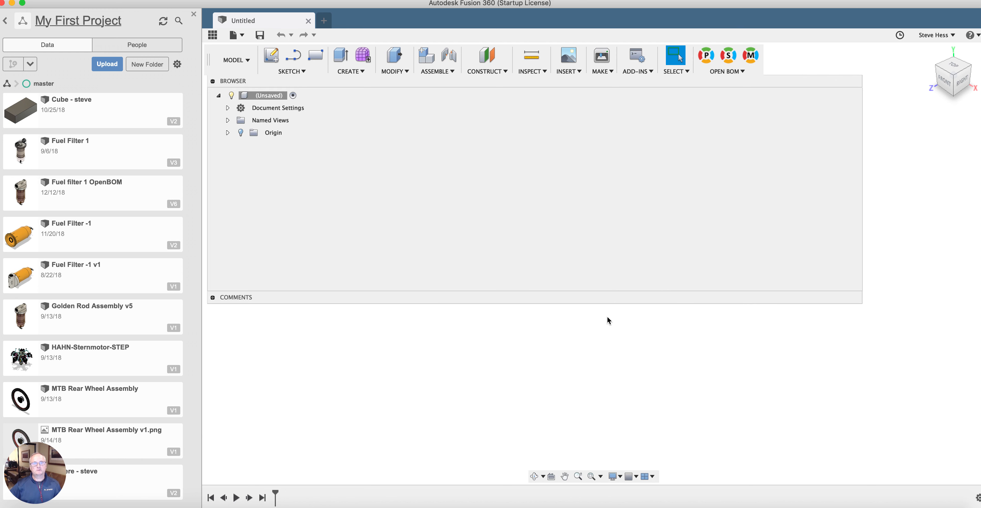
mouse_move(759, 99)
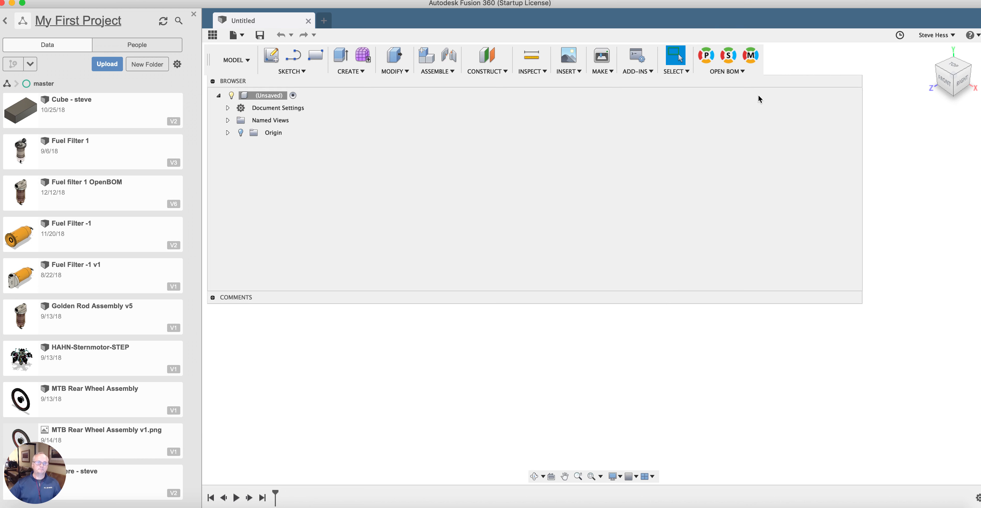
mouse_move(605, 178)
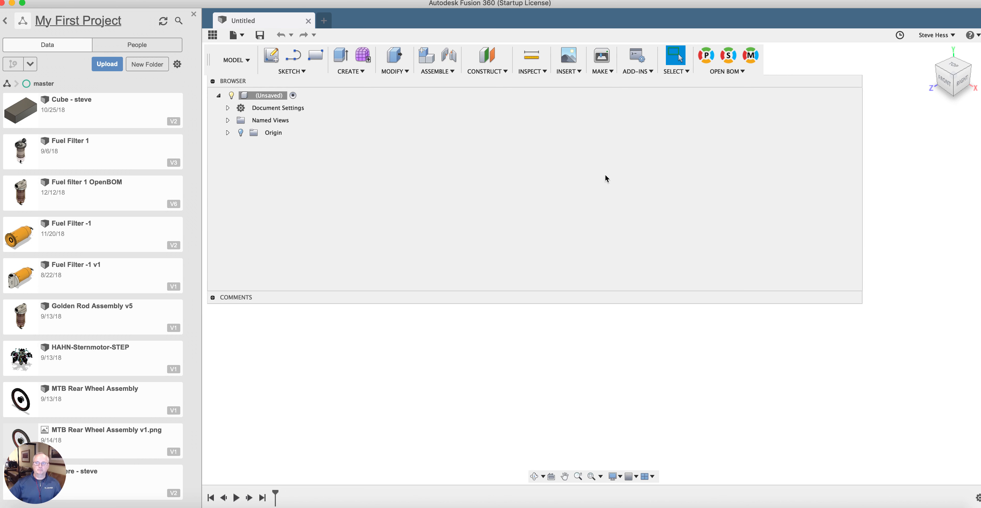
mouse_move(655, 189)
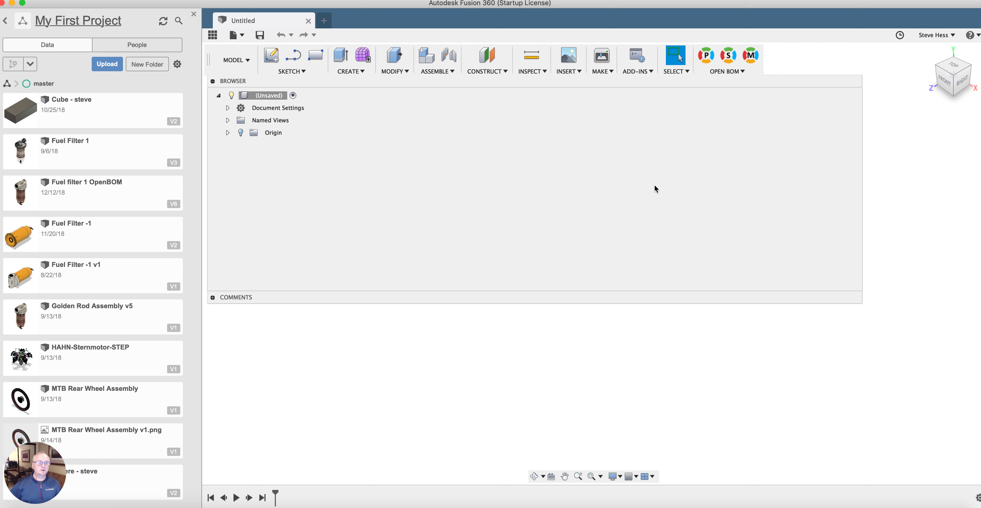
mouse_move(707, 55)
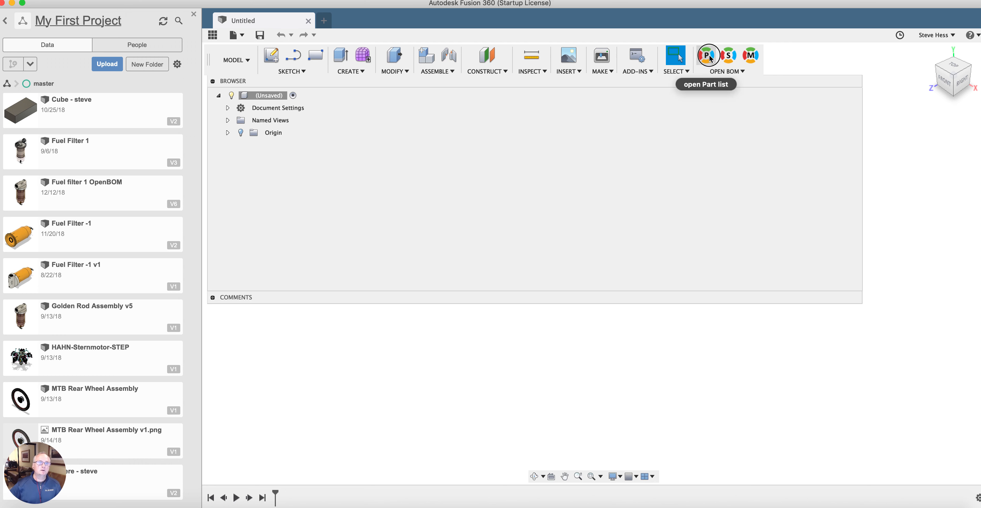
Step: Run the OpenBOM part-list command on the empty design and dismiss the no-components warning
click(707, 55)
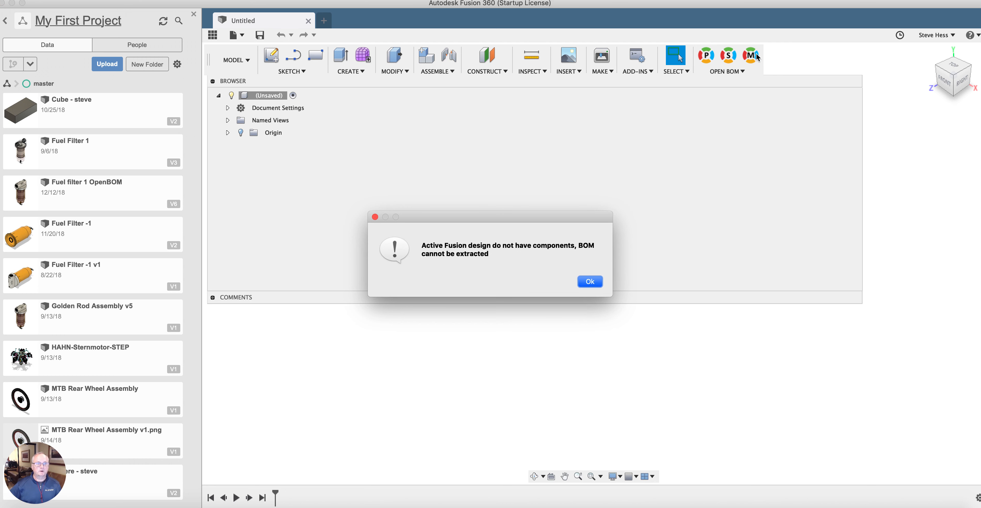
mouse_move(542, 278)
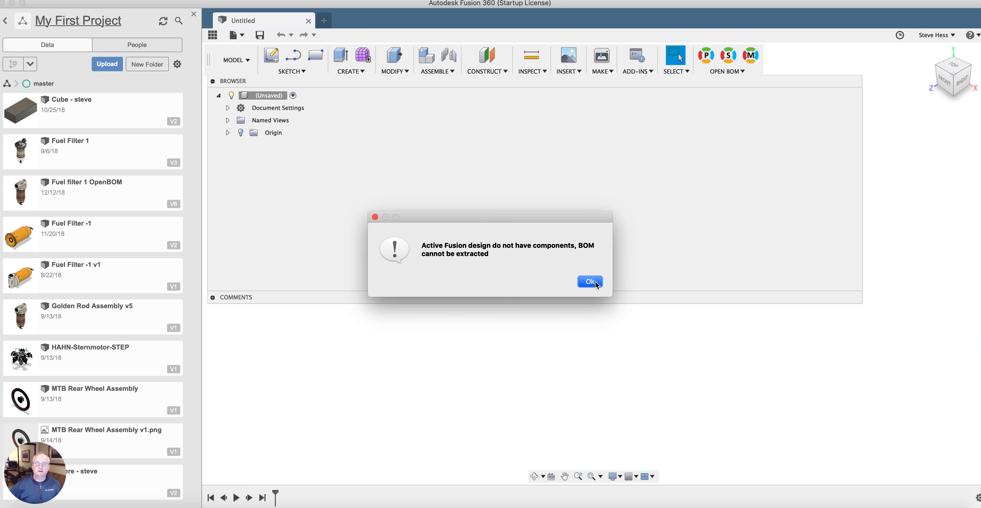
click(589, 281)
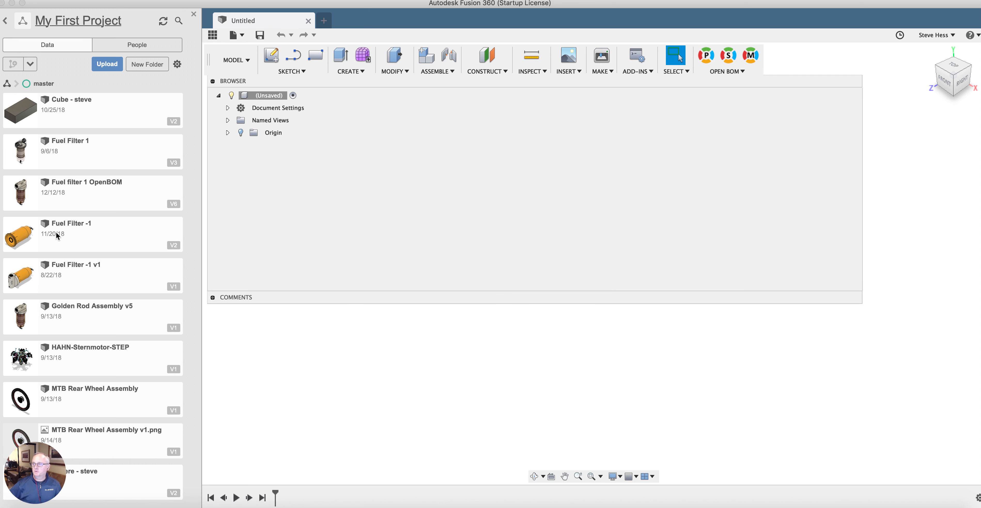
Step: Open the Fuel Filter -1 design from the Data Panel's project files
click(92, 234)
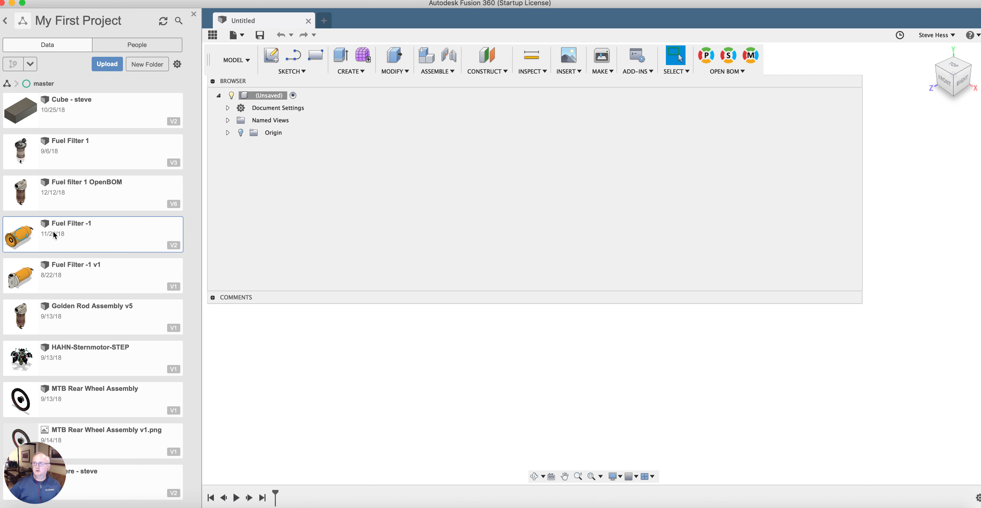
double_click(70, 224)
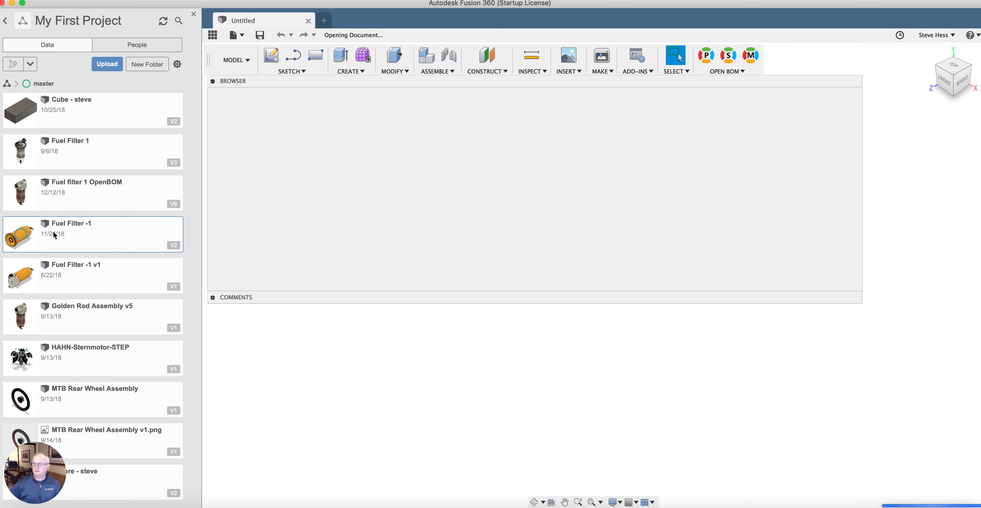
double_click(92, 233)
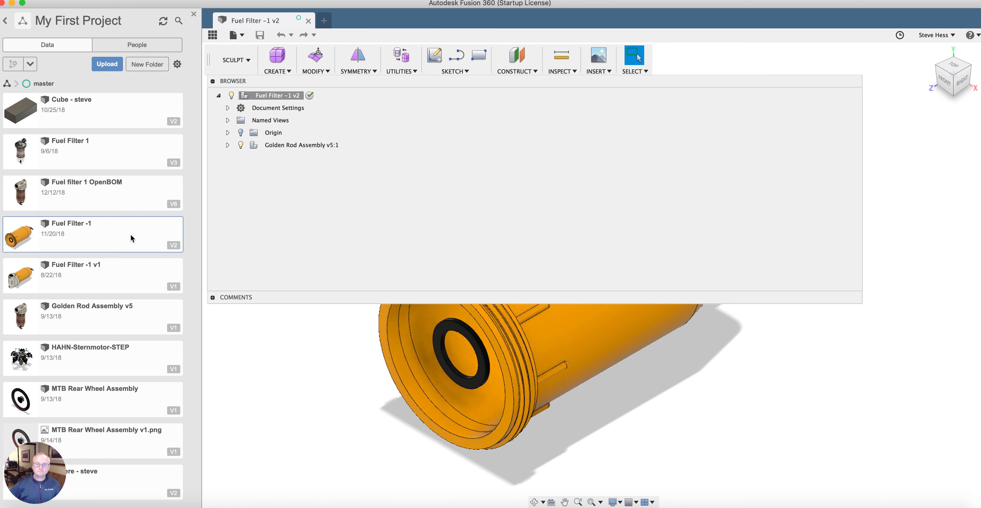
mouse_move(629, 225)
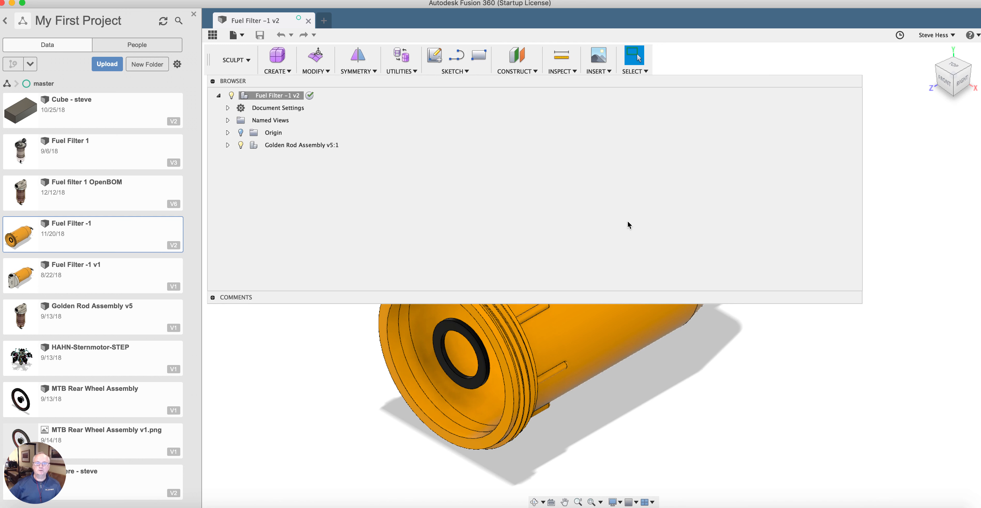
mouse_move(555, 201)
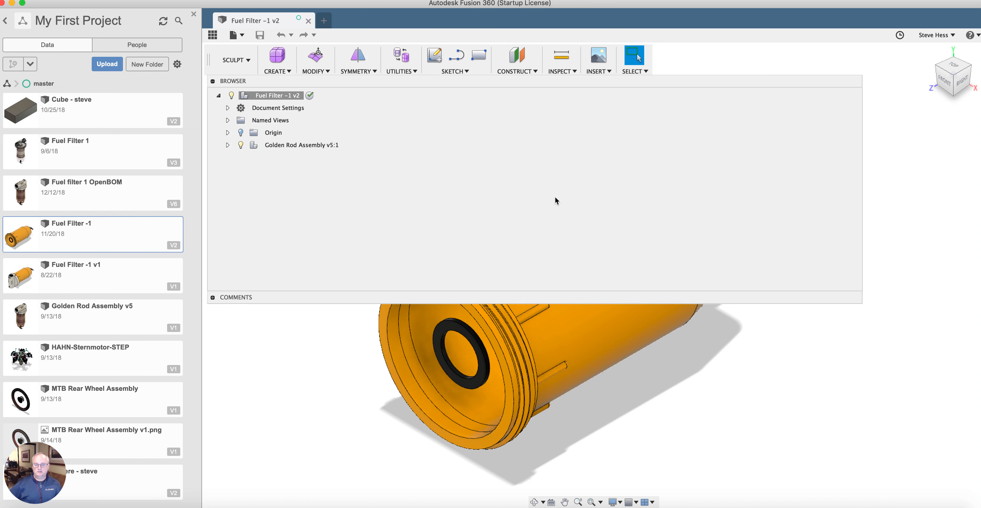
mouse_move(236, 59)
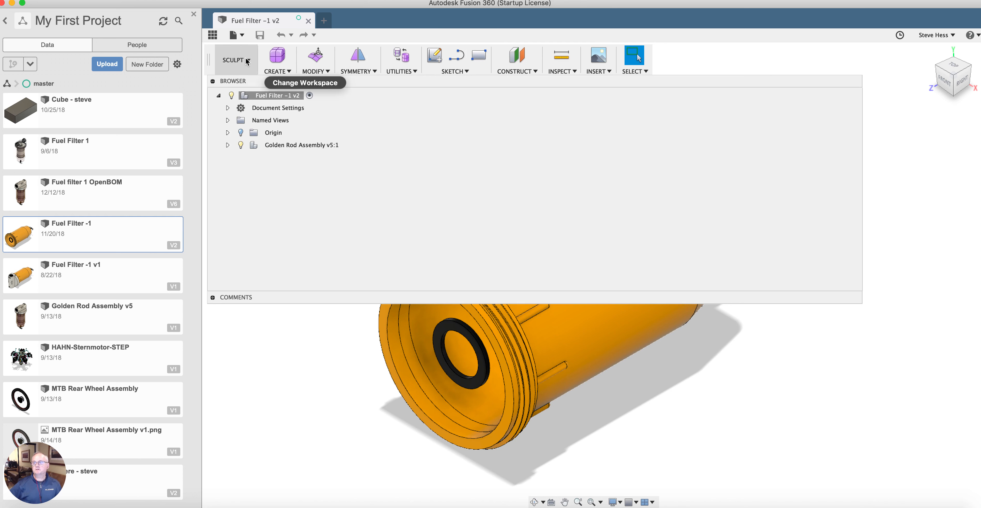
Step: Switch the Fuel Filter design from Sculpt to the Model workspace
click(234, 60)
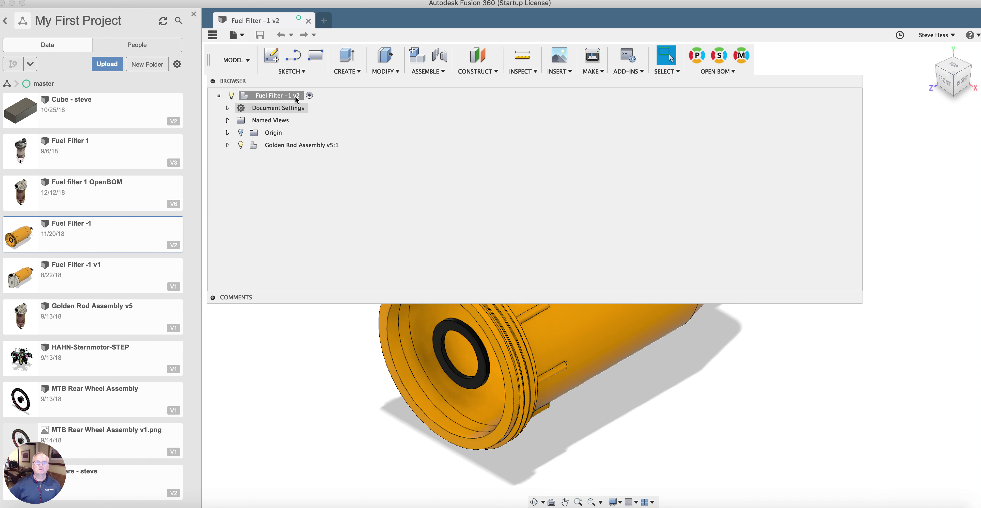
mouse_move(686, 92)
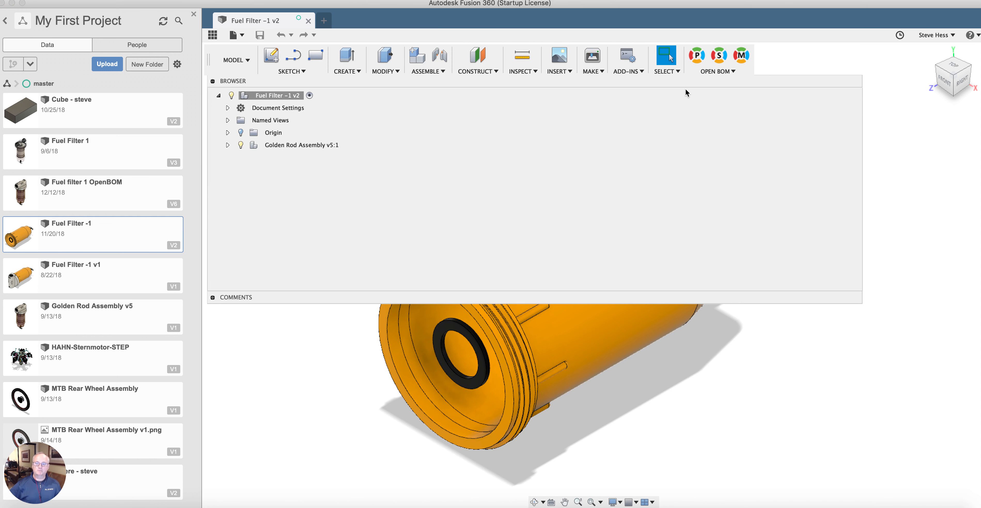
mouse_move(696, 56)
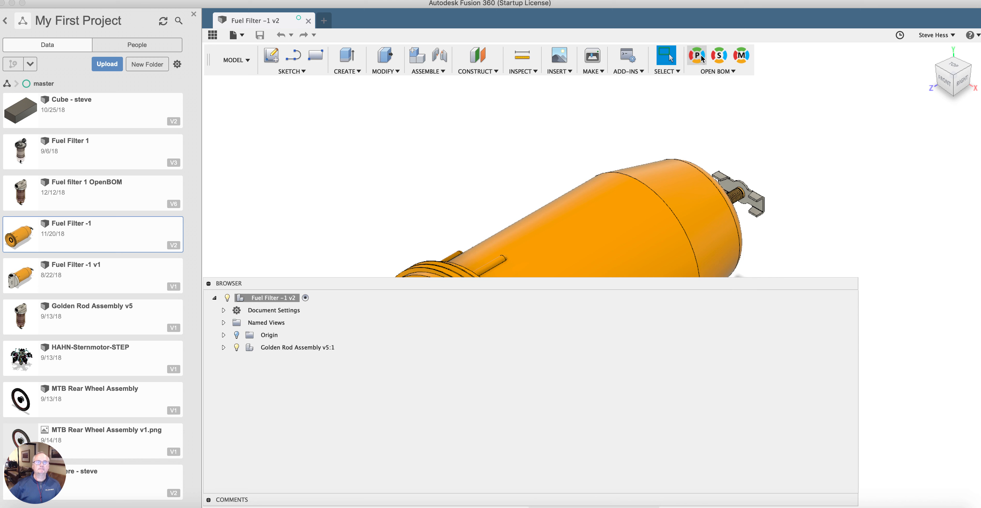
click(696, 55)
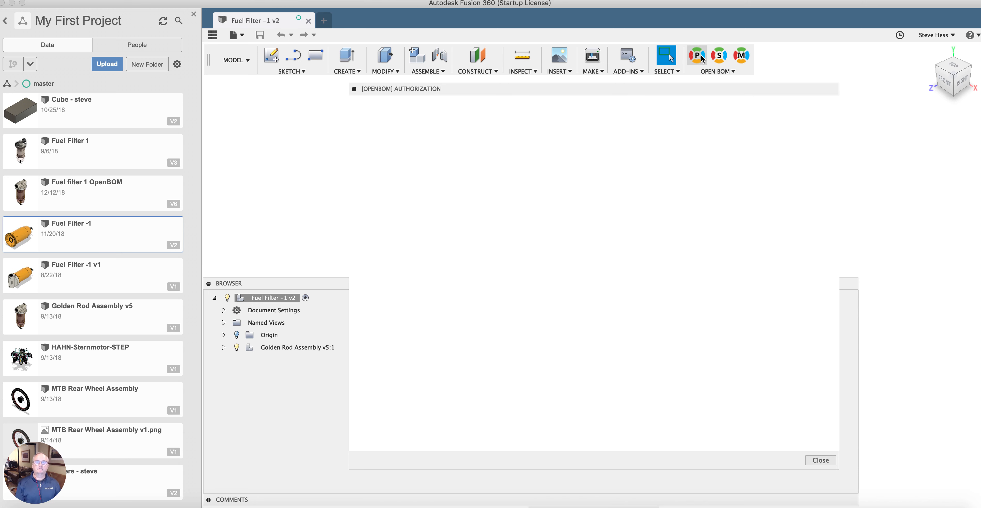
click(696, 55)
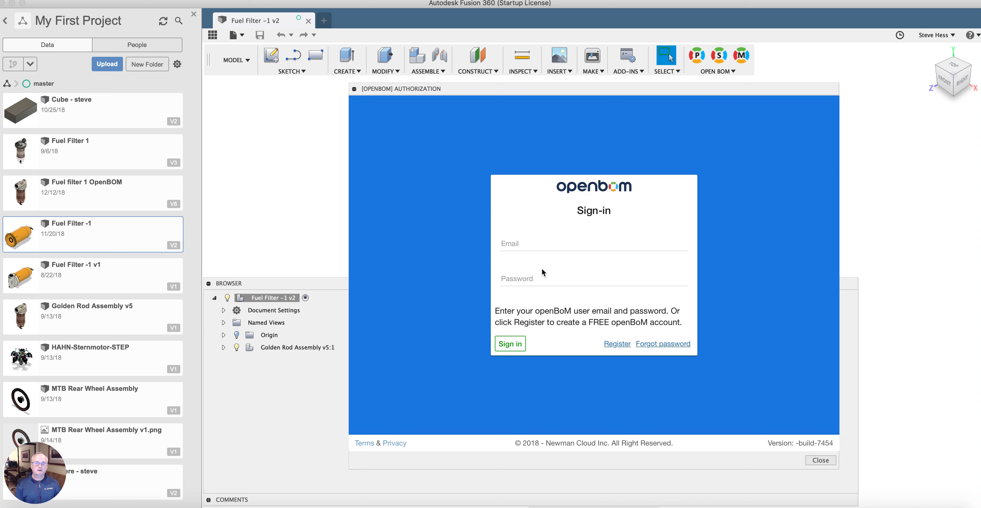
click(542, 244)
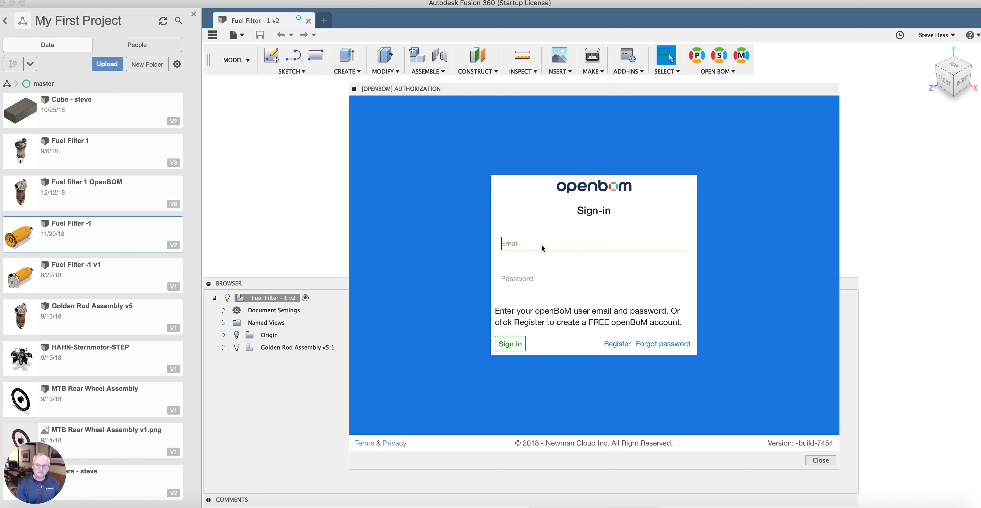
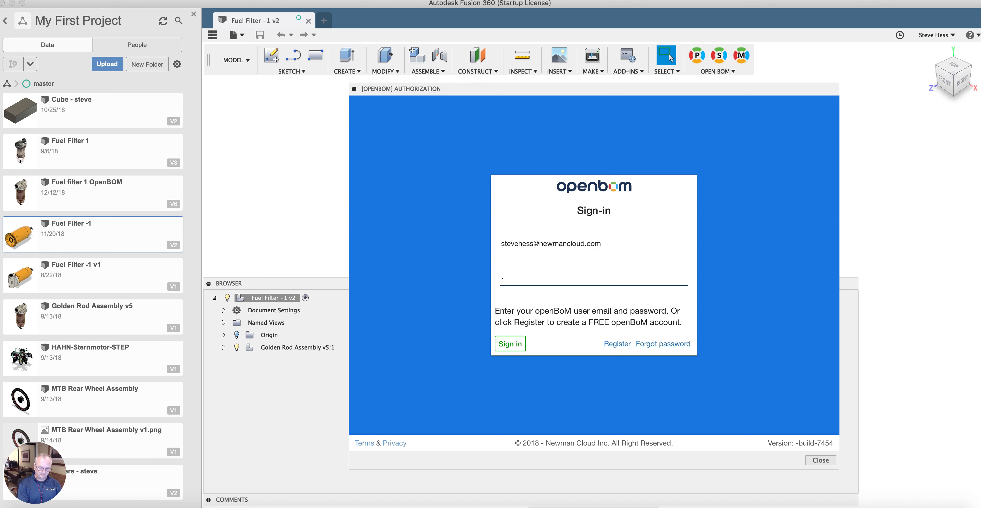
text(password)
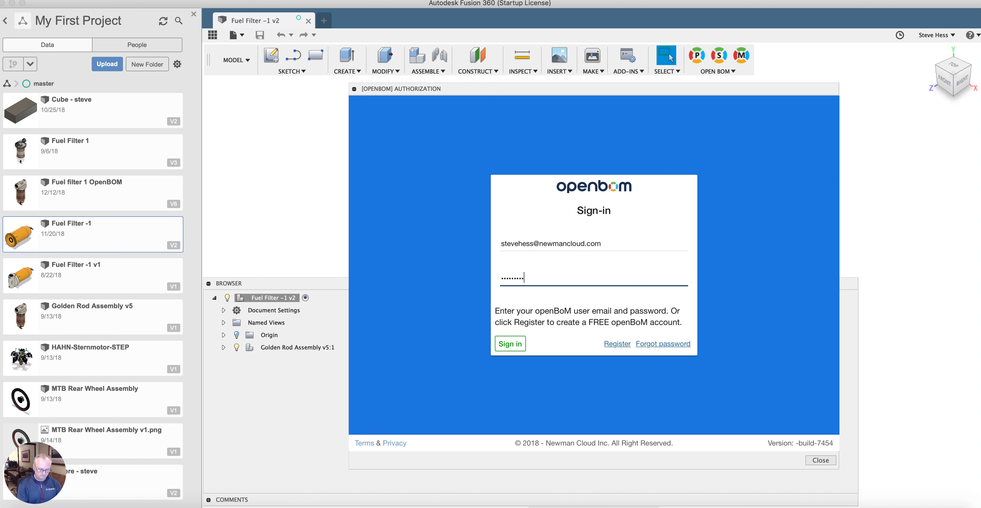
click(509, 343)
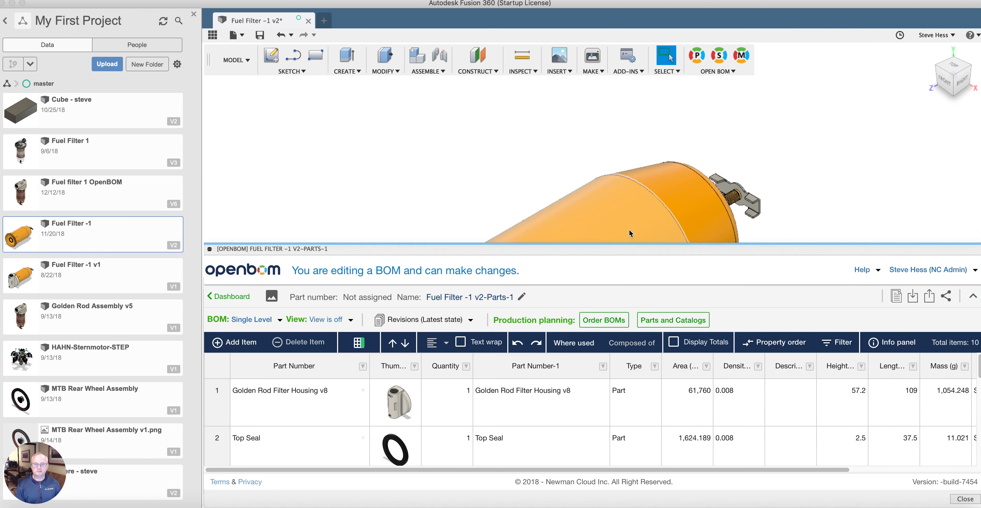
Step: Drag the OpenBOM palette taller so ten parts-list rows are visible
drag(631, 243, 624, 157)
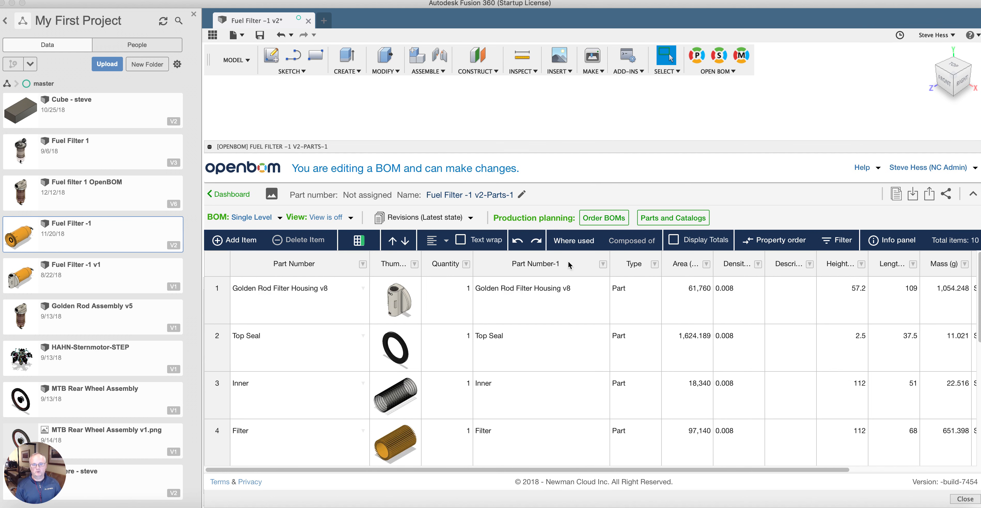
mouse_move(498, 199)
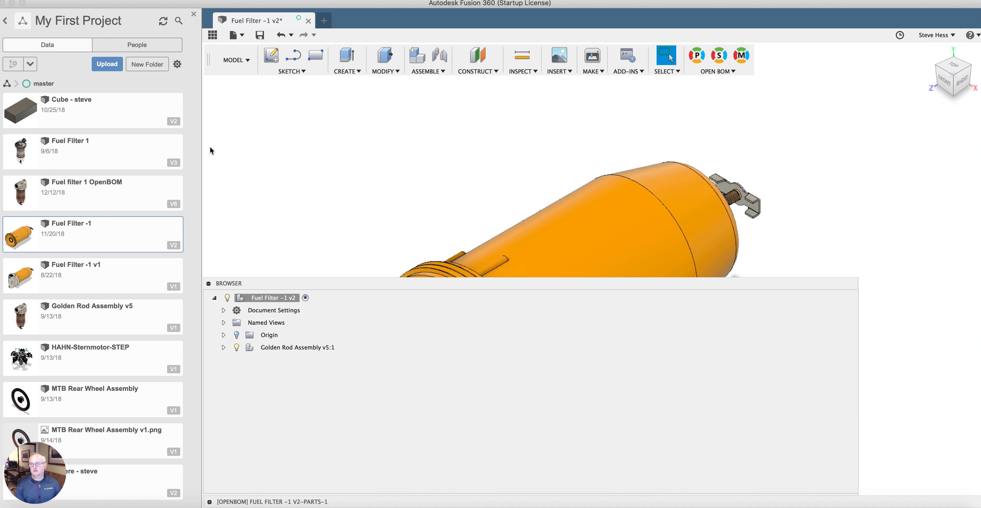
mouse_move(211, 503)
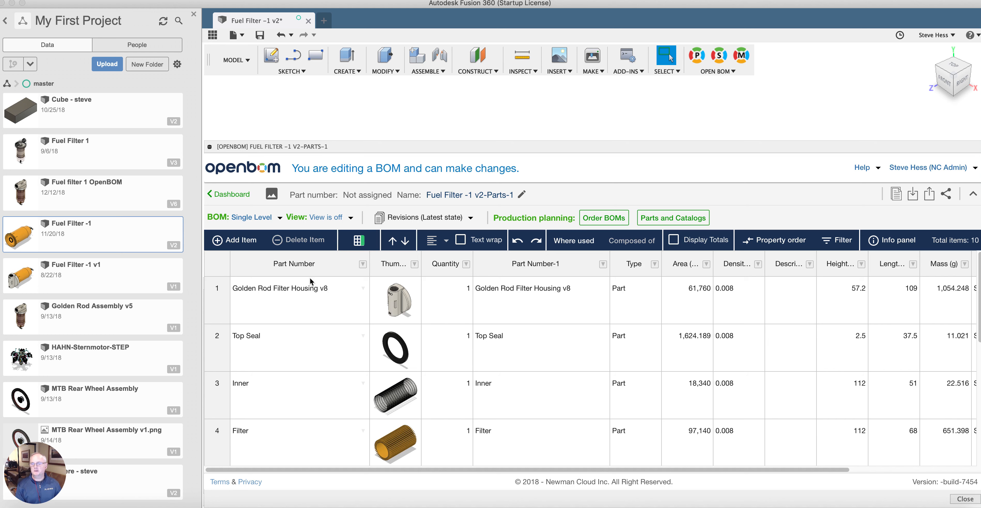
mouse_move(340, 262)
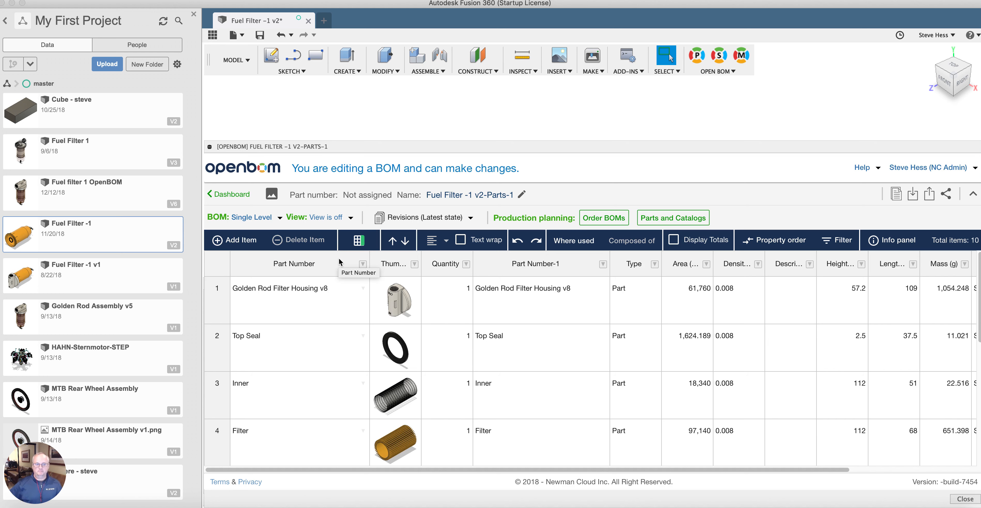
mouse_move(400, 492)
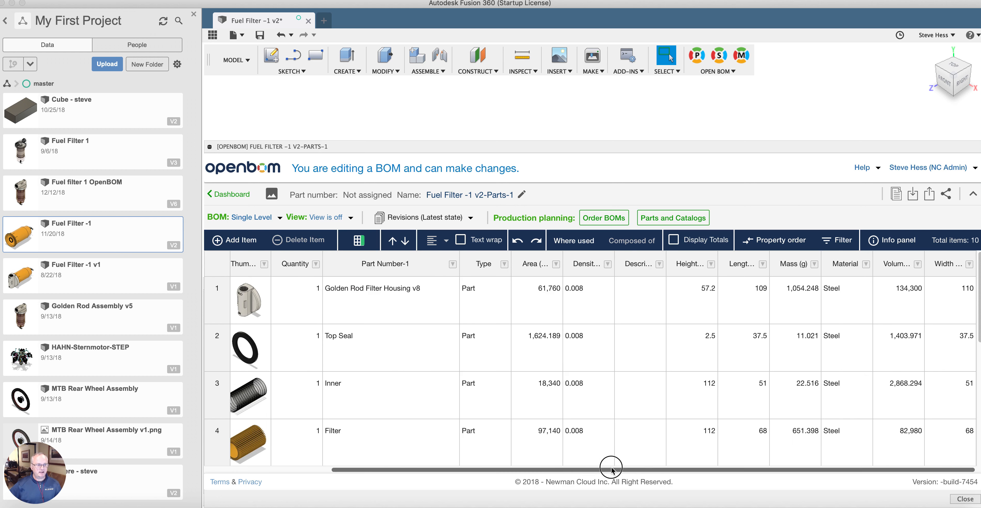
scroll(left, 3)
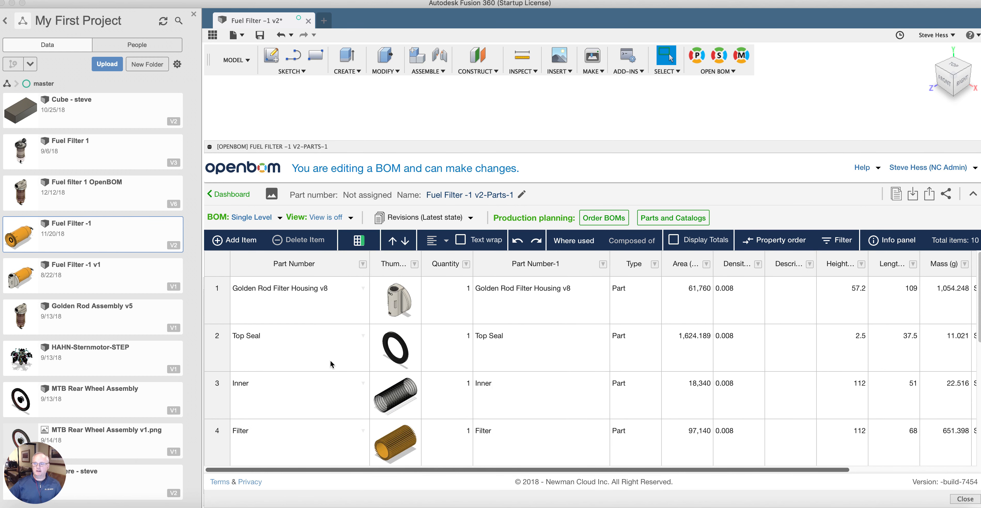
mouse_move(517, 364)
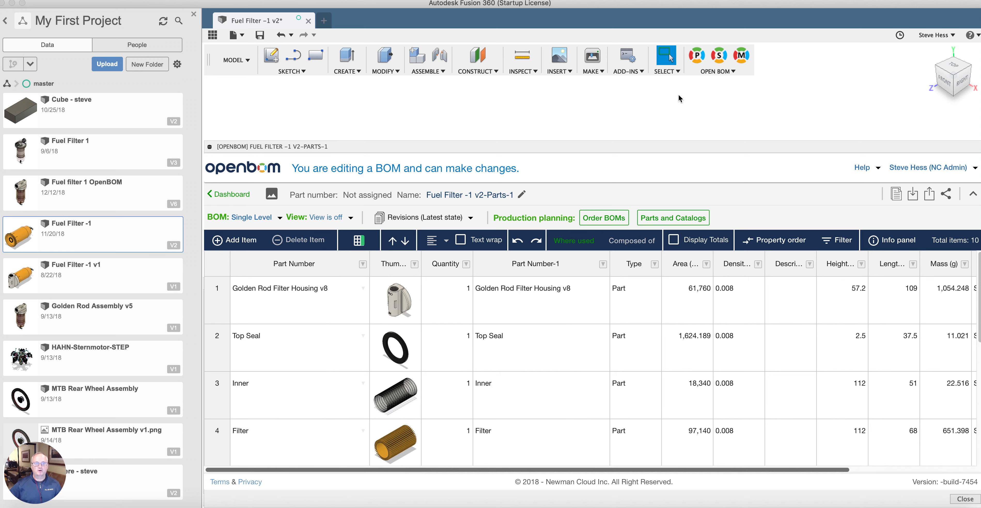
mouse_move(262, 155)
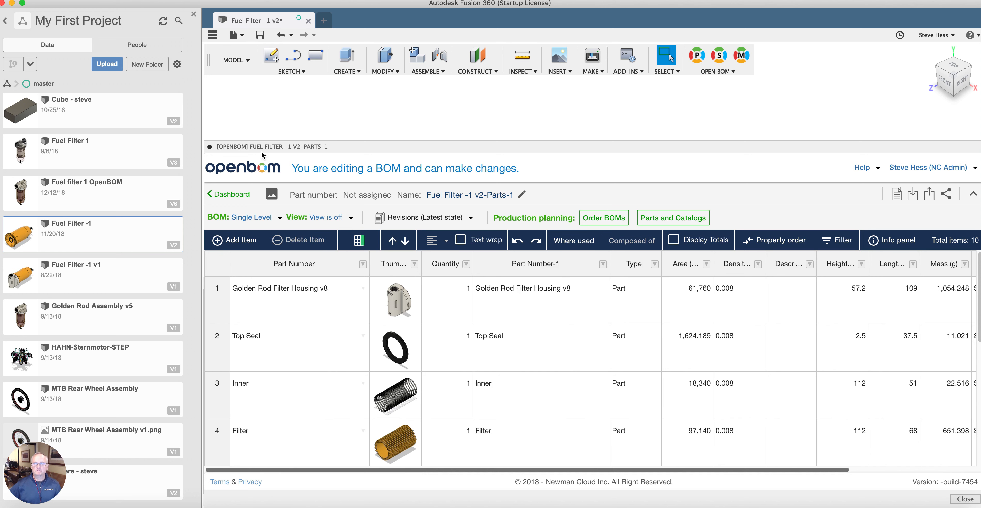